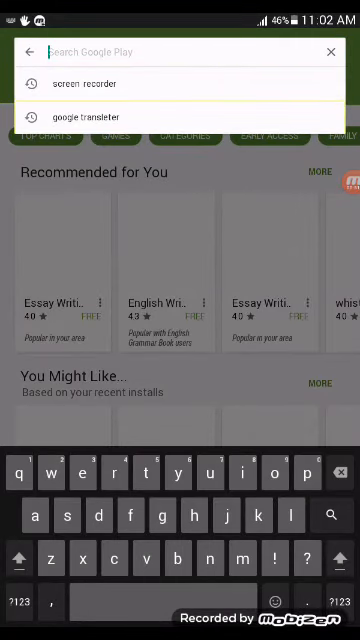
Leave the Play Store search and go back to the home screen.
click(90, 116)
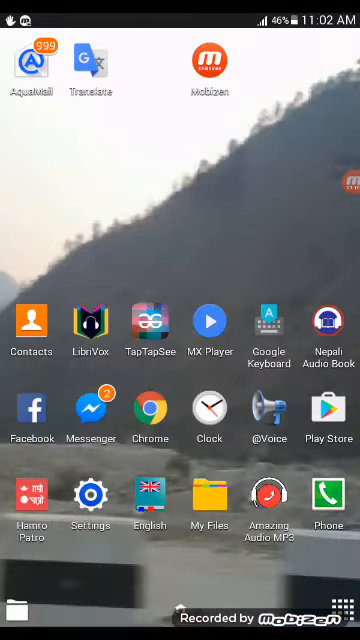
click(91, 66)
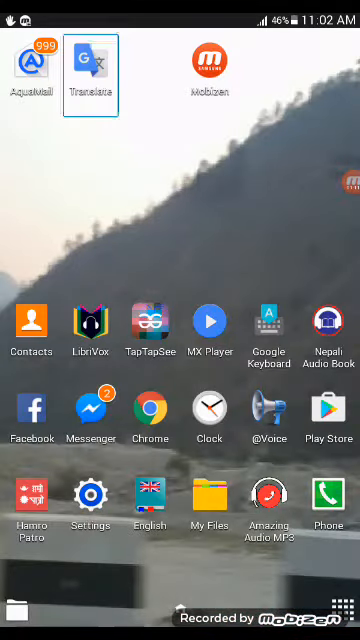
scroll(down, 3)
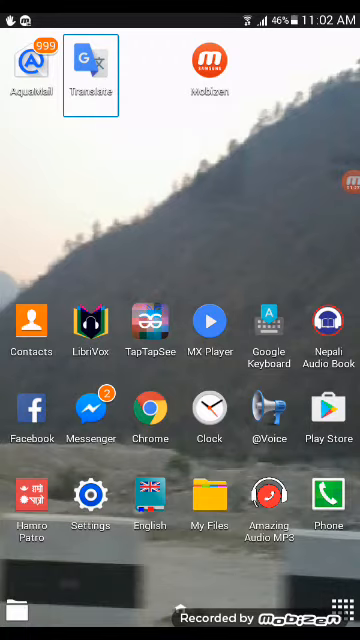
Open Translate on the Nepali-to-English page, then return to the home screen.
click(90, 63)
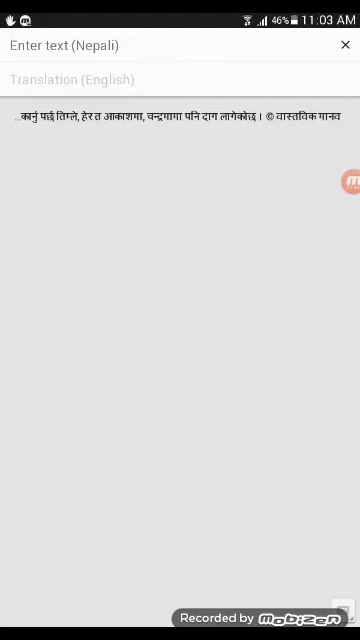
key(HOME)
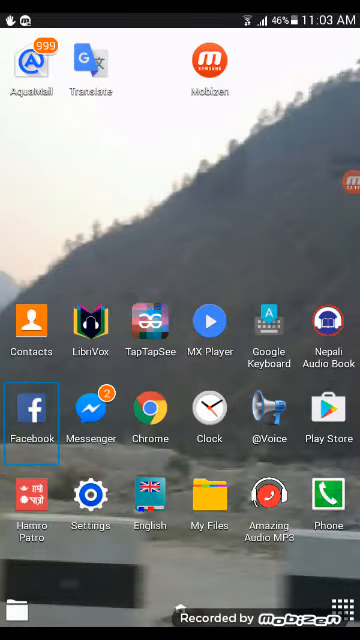
Open Facebook and copy the Nepali text of the first feed post.
click(31, 409)
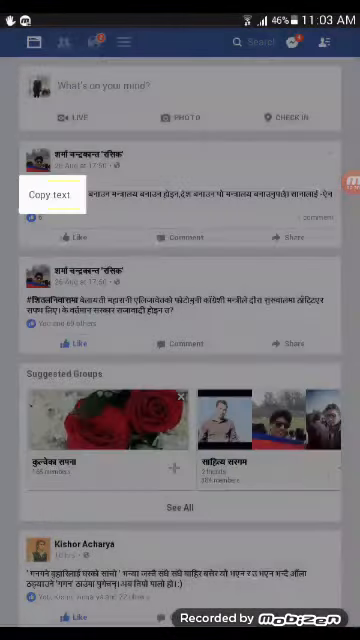
click(51, 194)
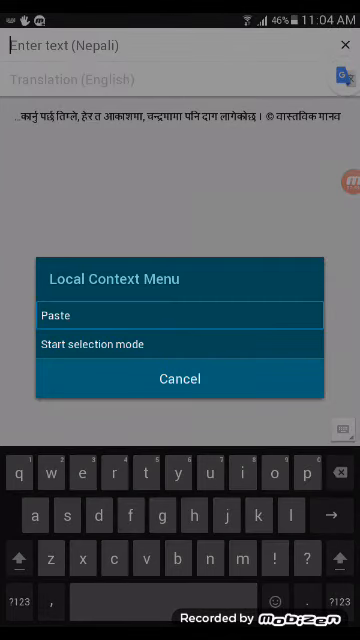
Paste the copied Nepali post into the Translate entry field.
click(180, 379)
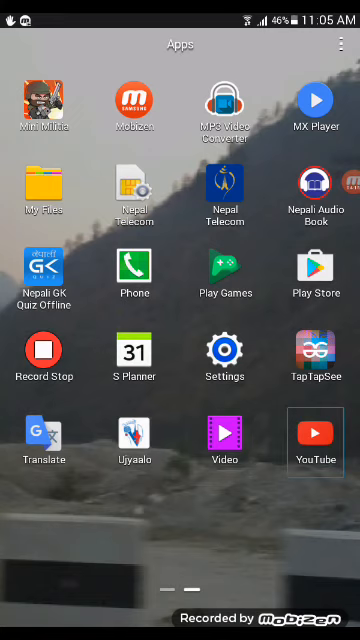
Open YouTube, open the channel from the search results, then go home.
click(315, 431)
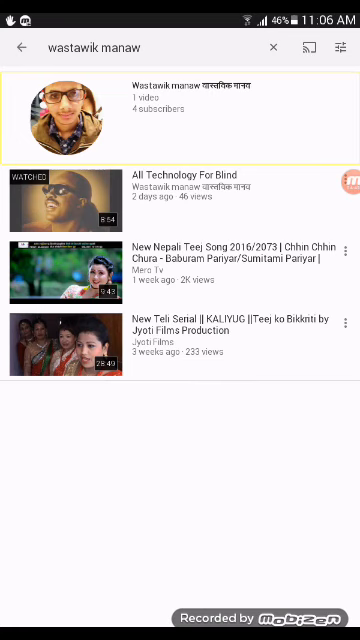
click(190, 92)
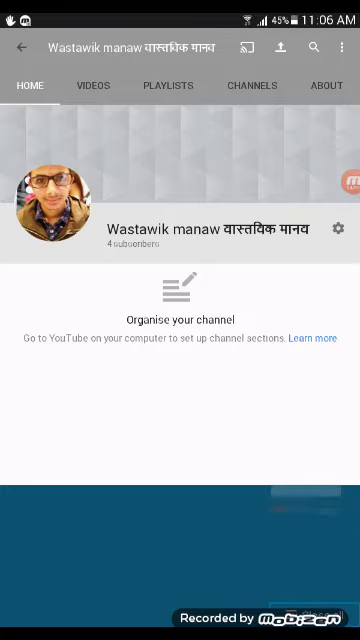
key(HOME)
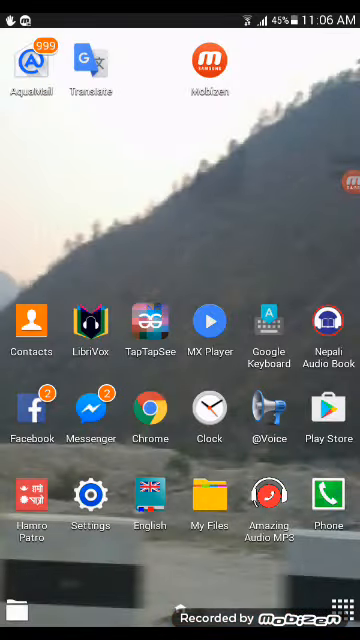